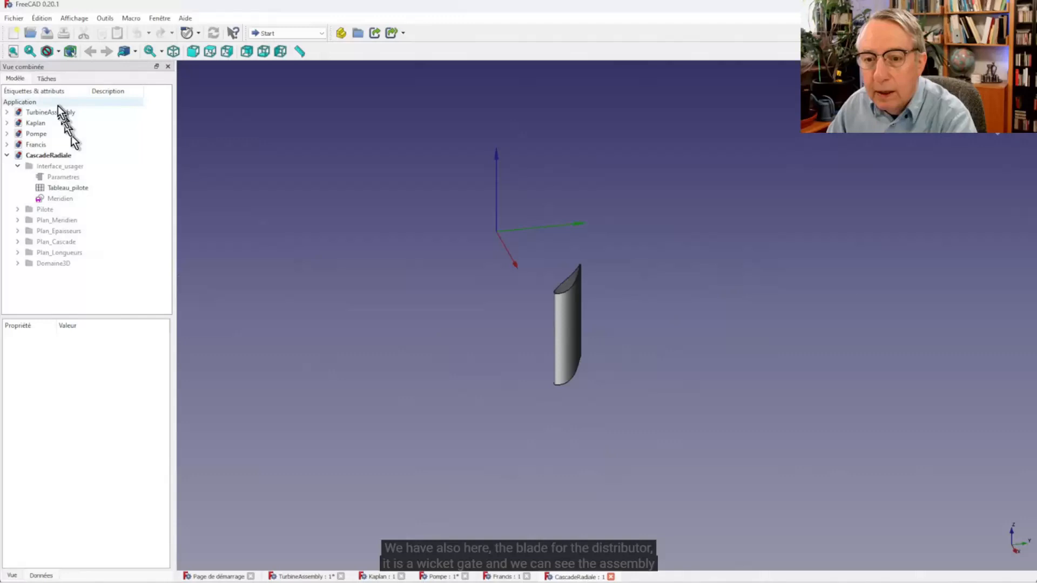
Review the Kaplan runner blade, full runner array and pump blade example models in the tree
click(35, 123)
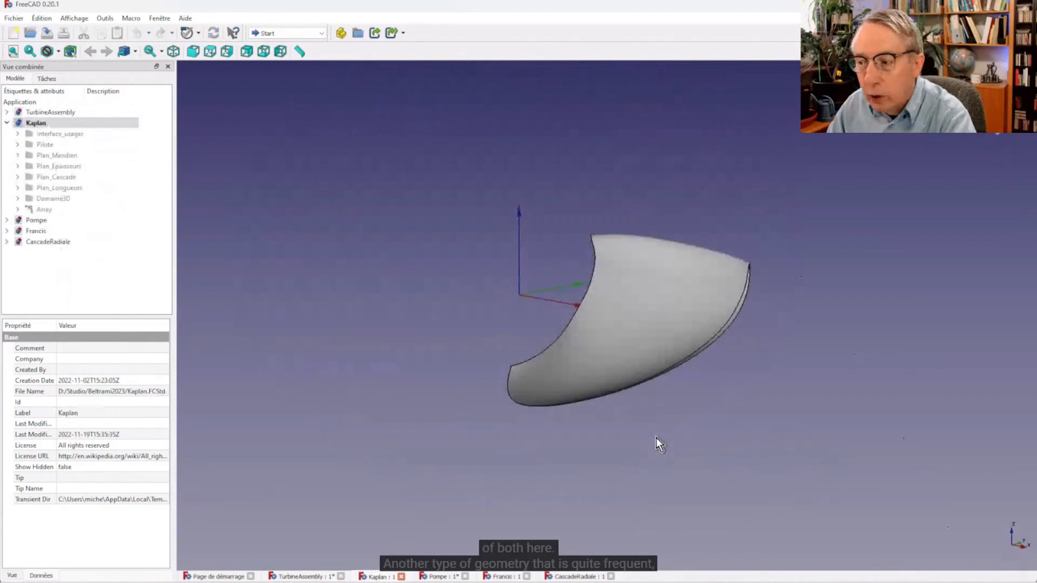
click(44, 209)
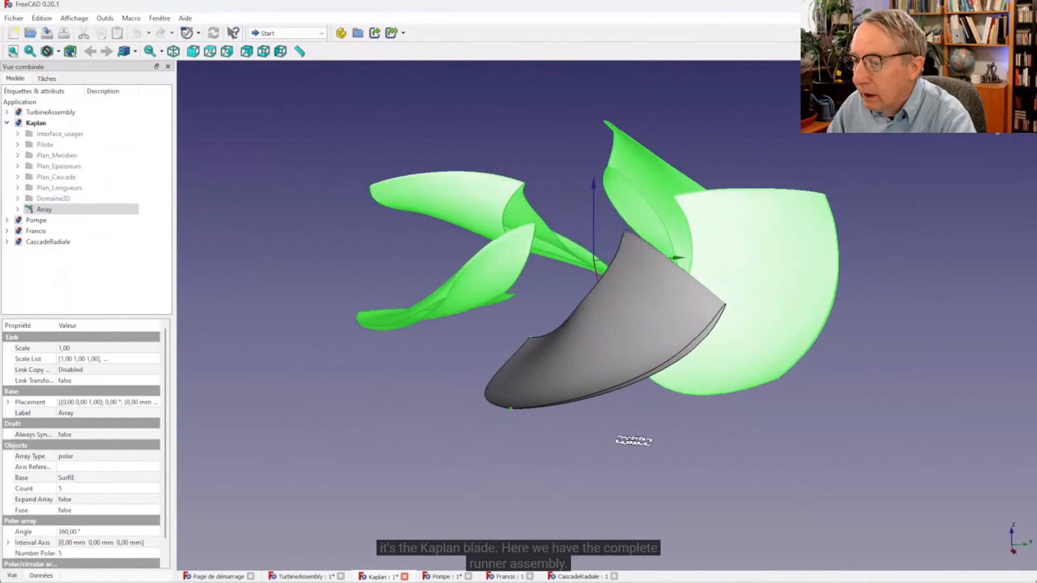
click(36, 220)
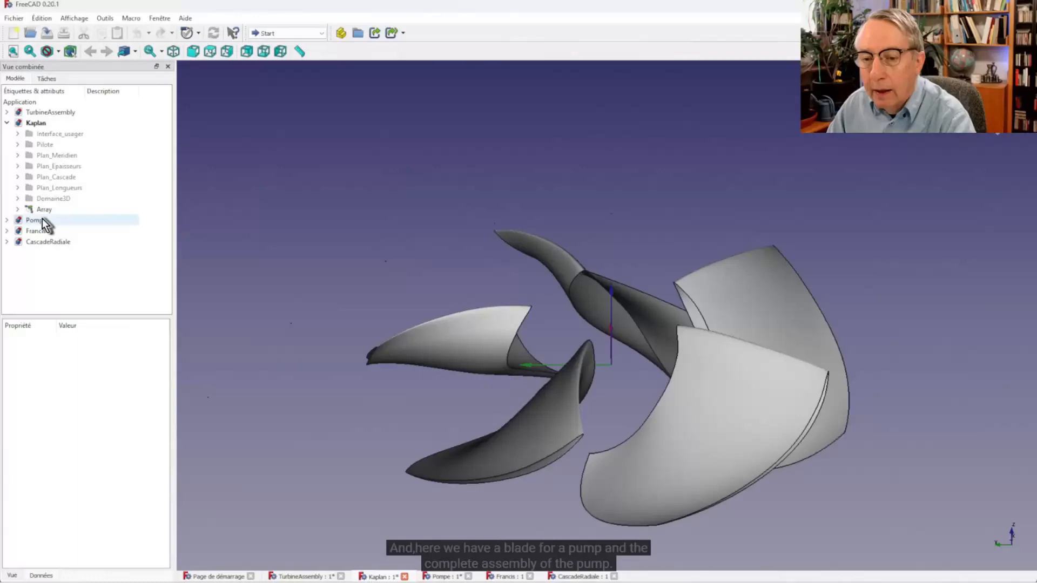
click(44, 219)
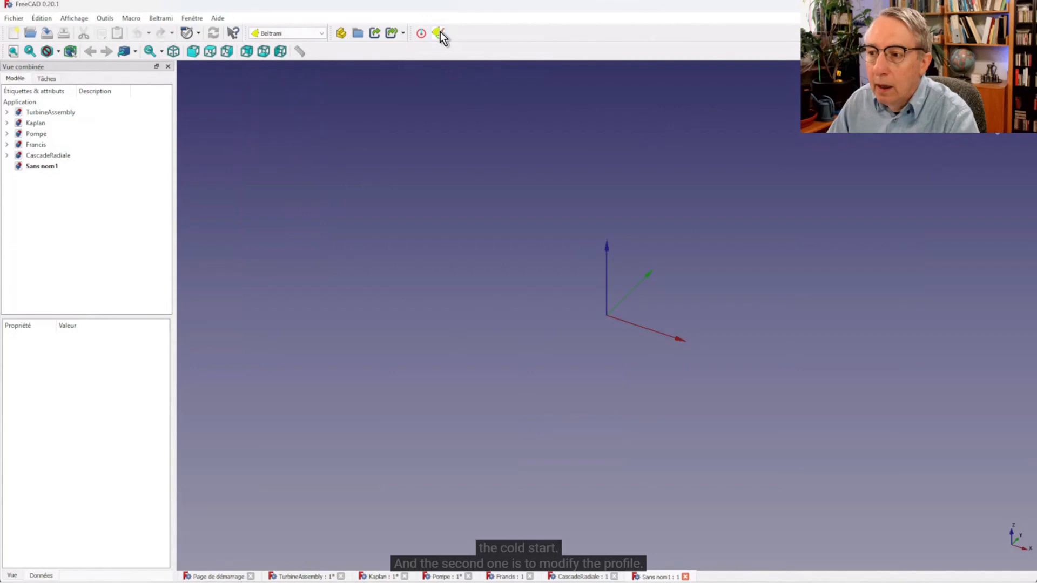
Generate the default Beltrami blade via the cold-start button and expand Interface_usager
click(437, 34)
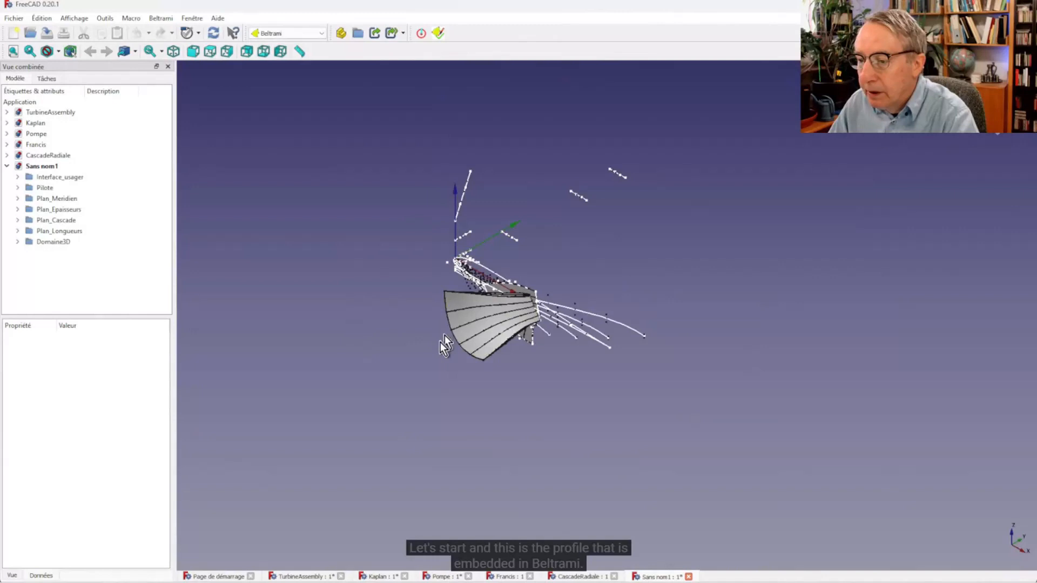
click(59, 176)
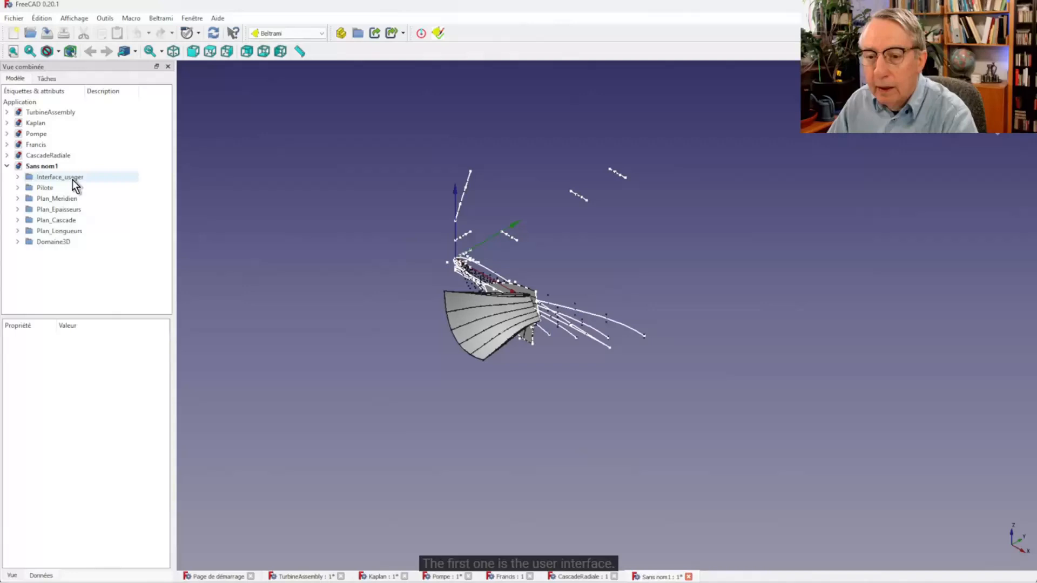
click(44, 187)
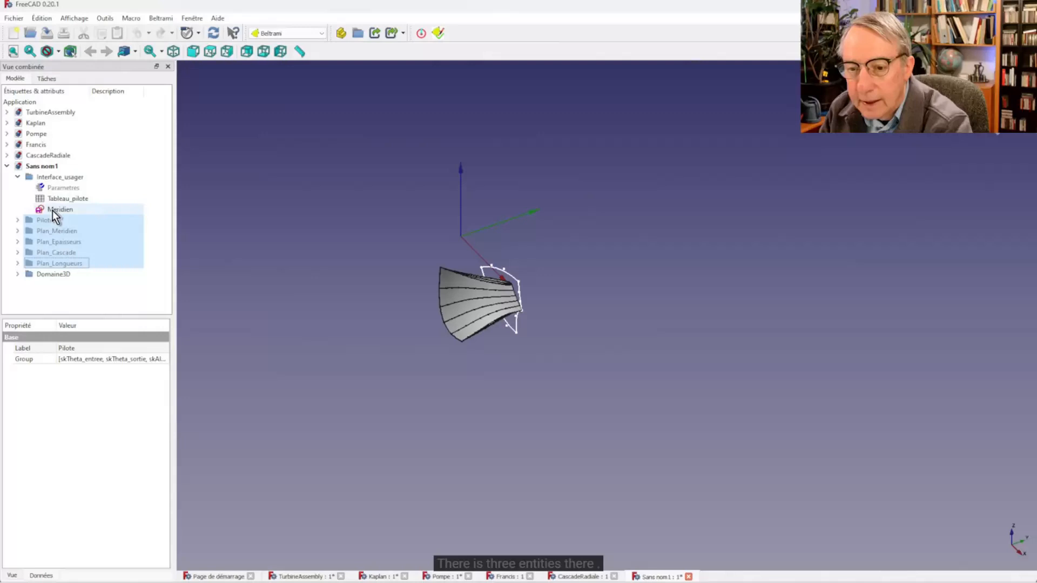
Show the Parametres properties and start editing the Nfilets curve count
click(62, 187)
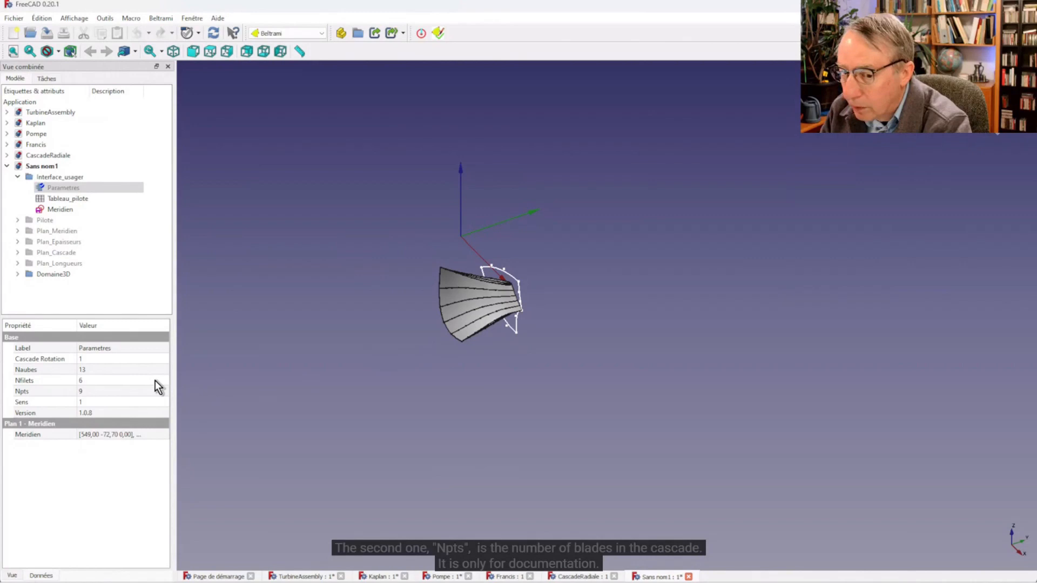
click(119, 380)
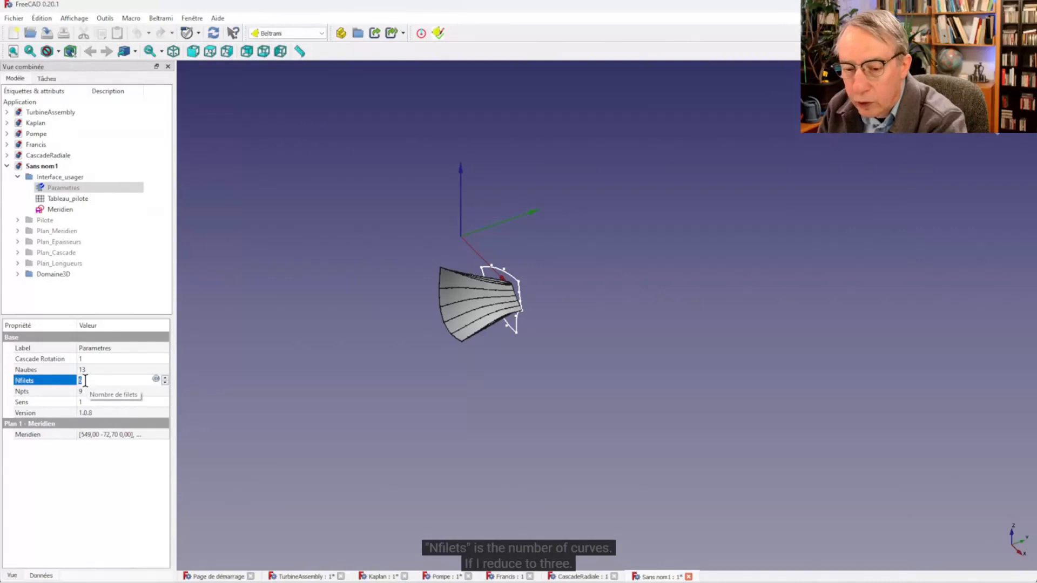
Set Nfilets to 3, Npts to 9 and flip the rotation sense, rebuilding the blade
text(3)
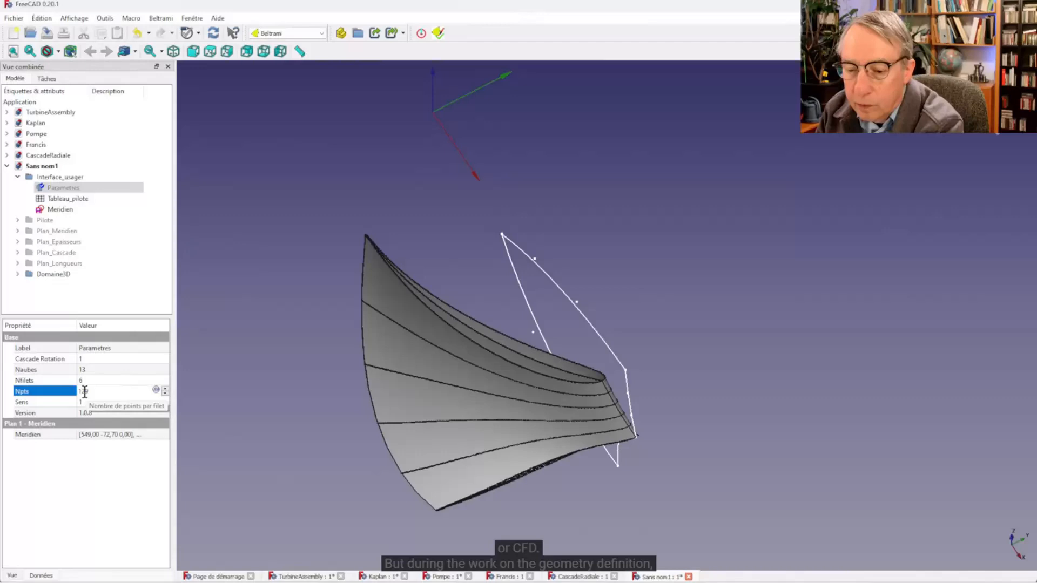
text(9)
click(124, 402)
text(-1)
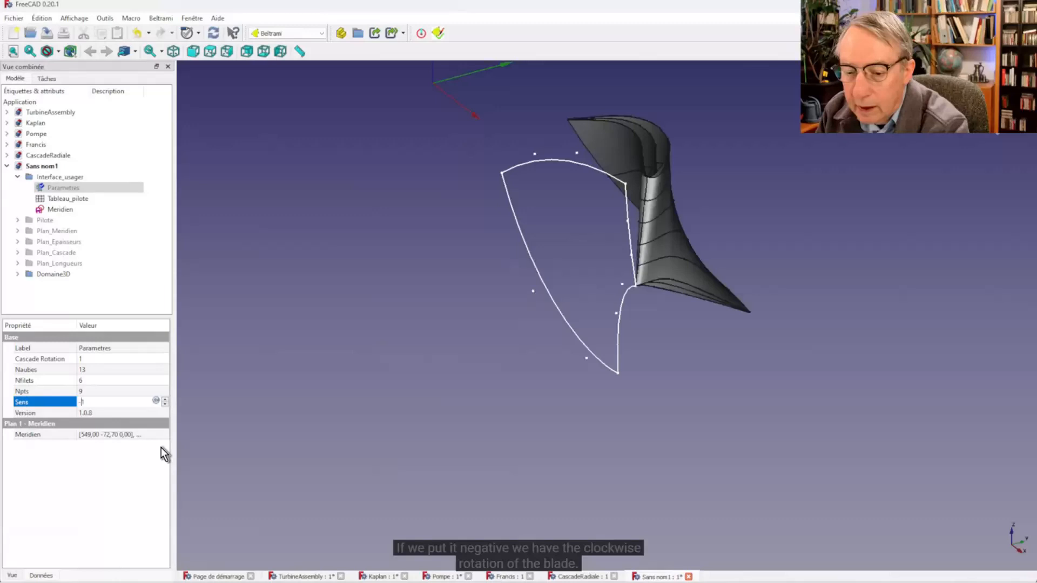
click(67, 199)
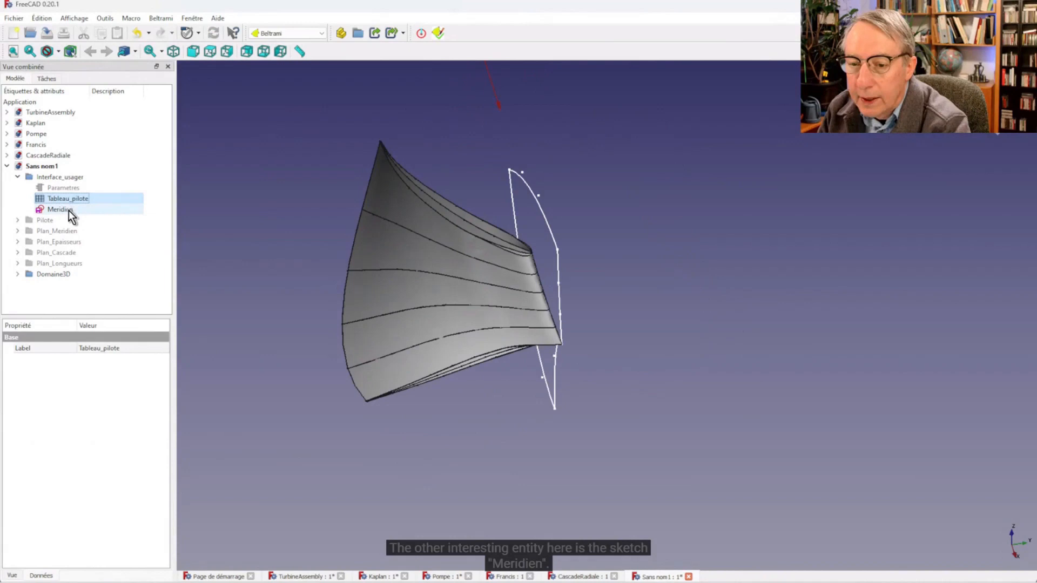
Open the Meridien sketch in the Sketcher
double_click(60, 209)
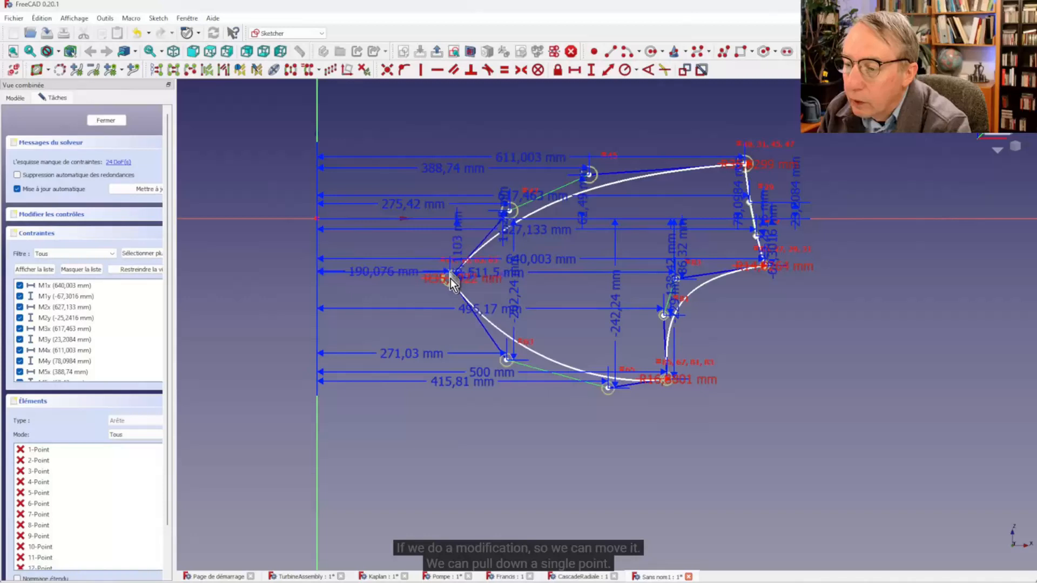
Lock a meridian profile point so the sketch becomes fully constrained
click(50, 286)
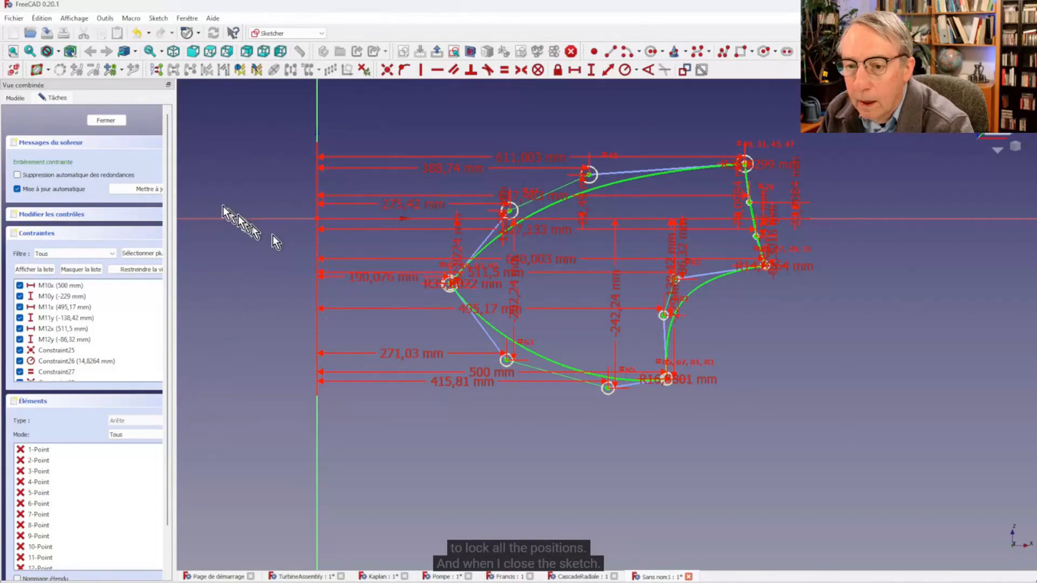
click(105, 120)
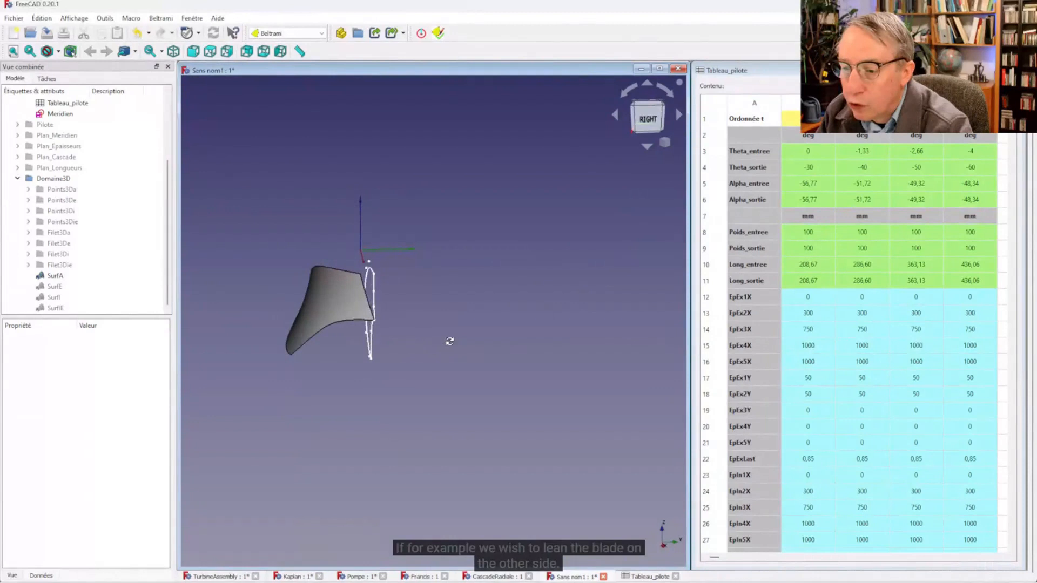
Edit a Theta_entree cell in Tableau_pilote to a positive value and recompute the blade
double_click(862, 152)
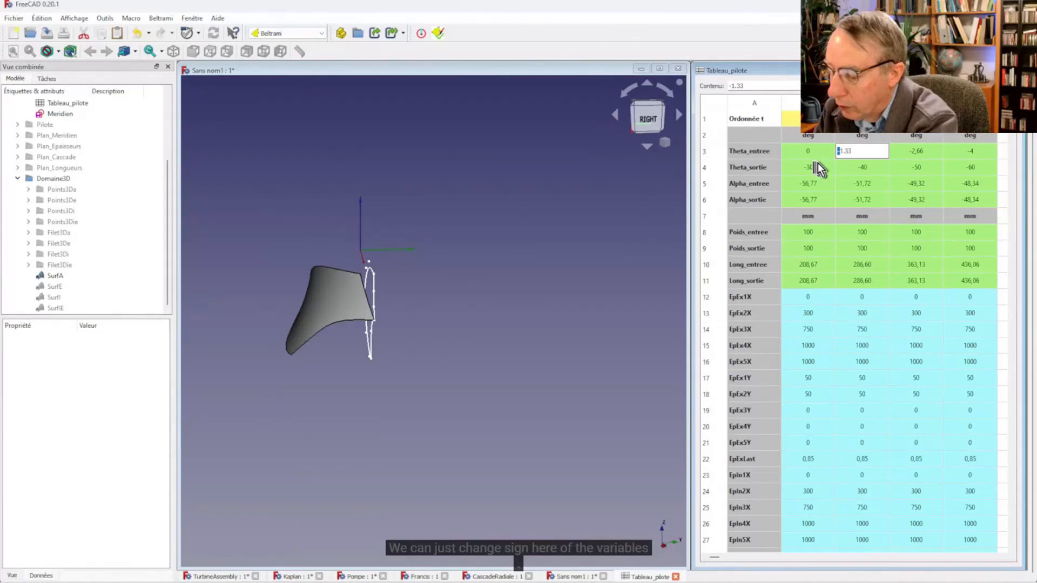
click(437, 33)
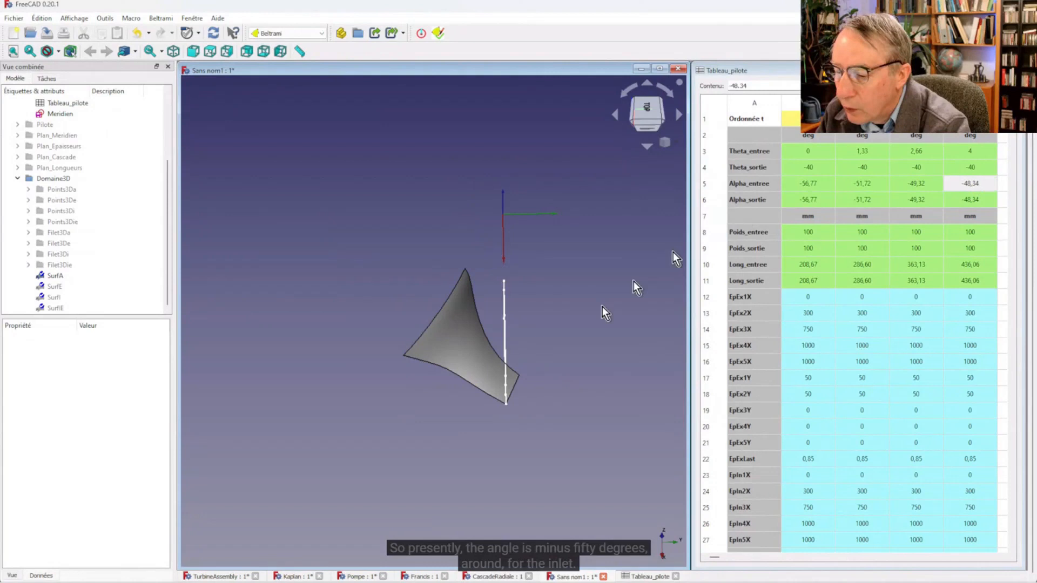
mouse_move(520, 425)
text(0)
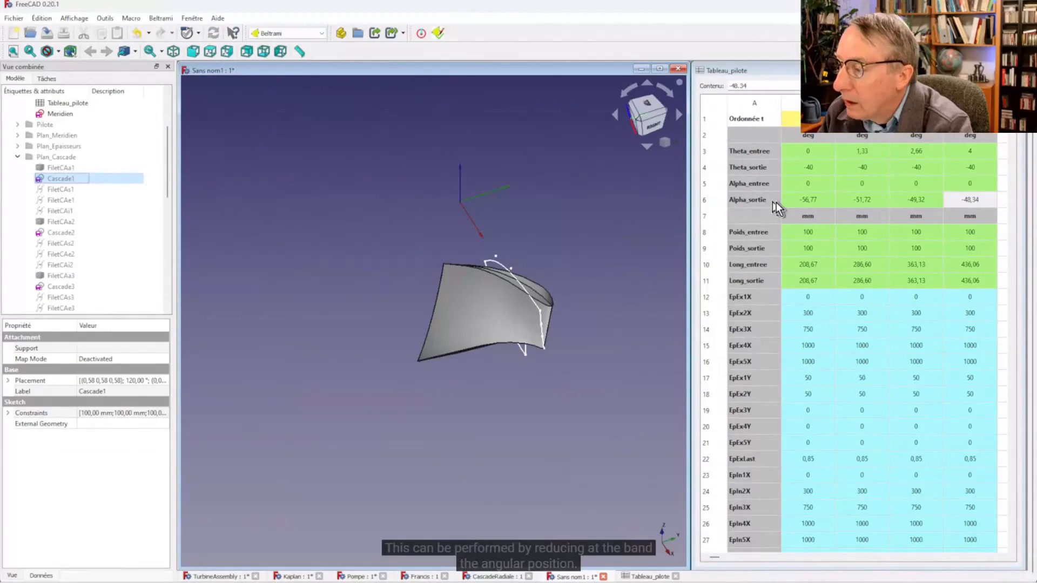
Set the first Theta_sortie cell of Tableau_pilote to -30
text(-30)
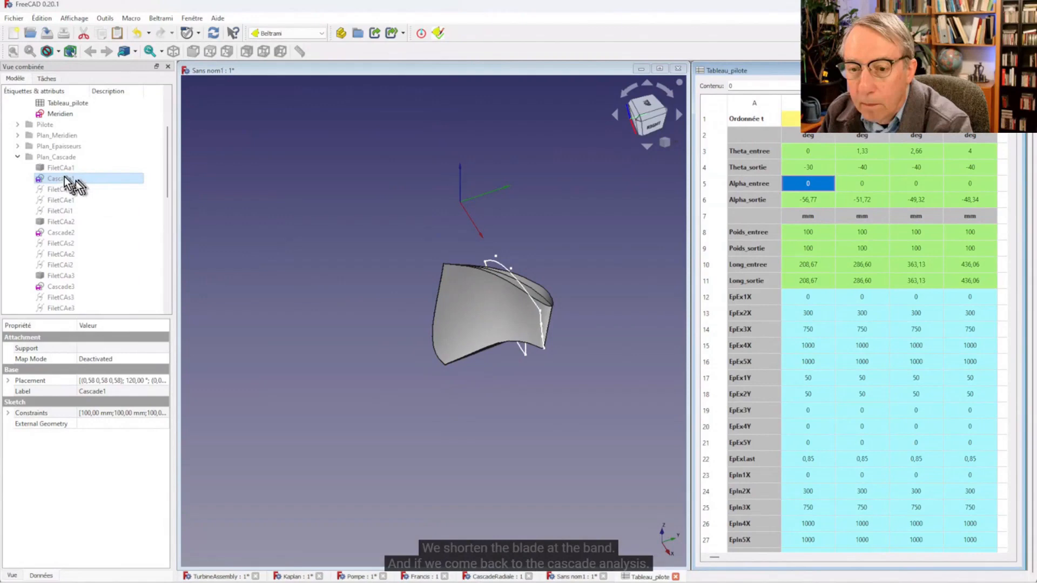
double_click(59, 179)
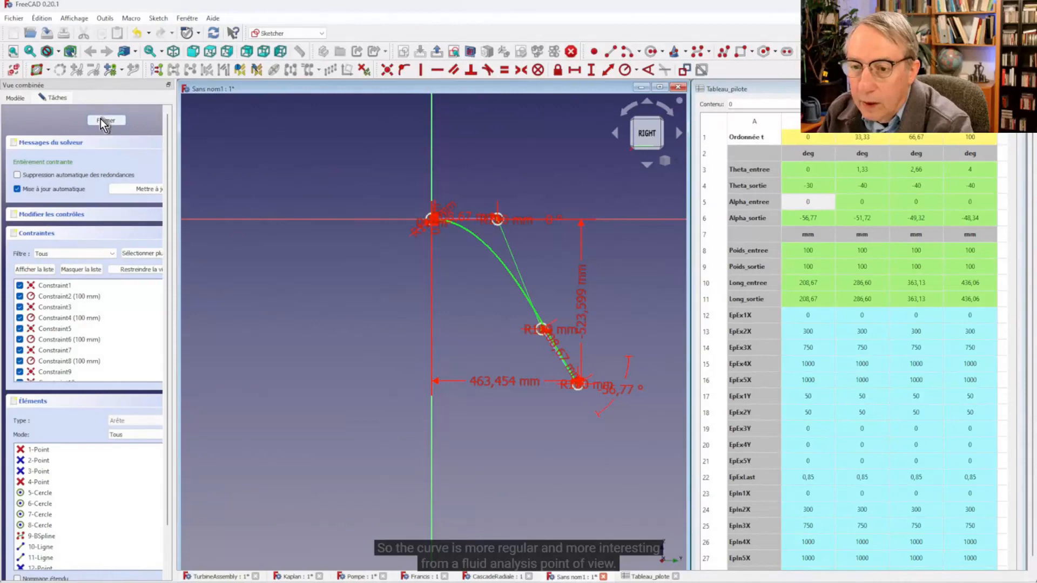
click(105, 120)
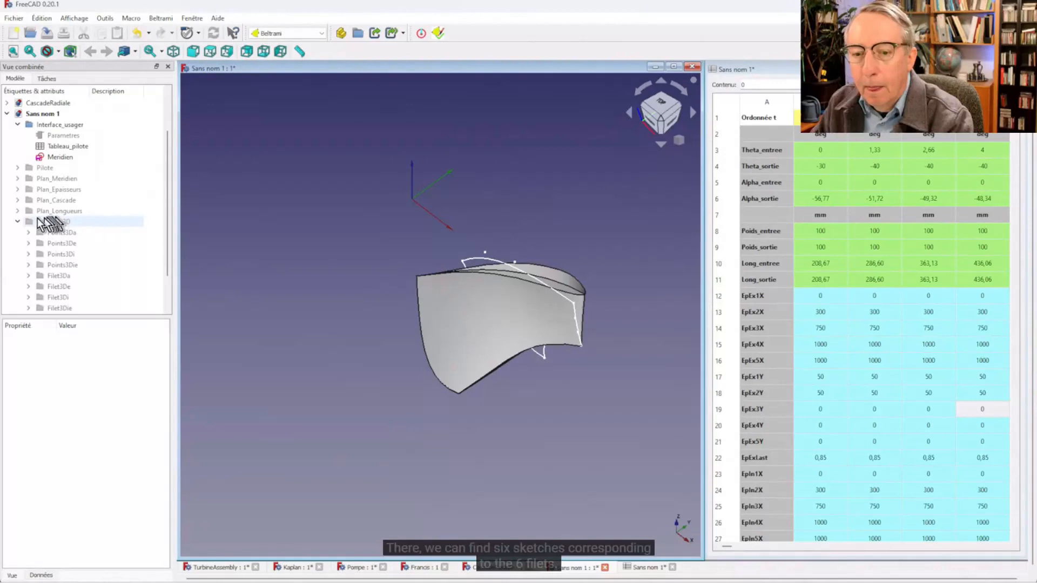
Collapse the Domaine3D group and clear the 3D selection to reveal the thickness-law sketches
click(63, 189)
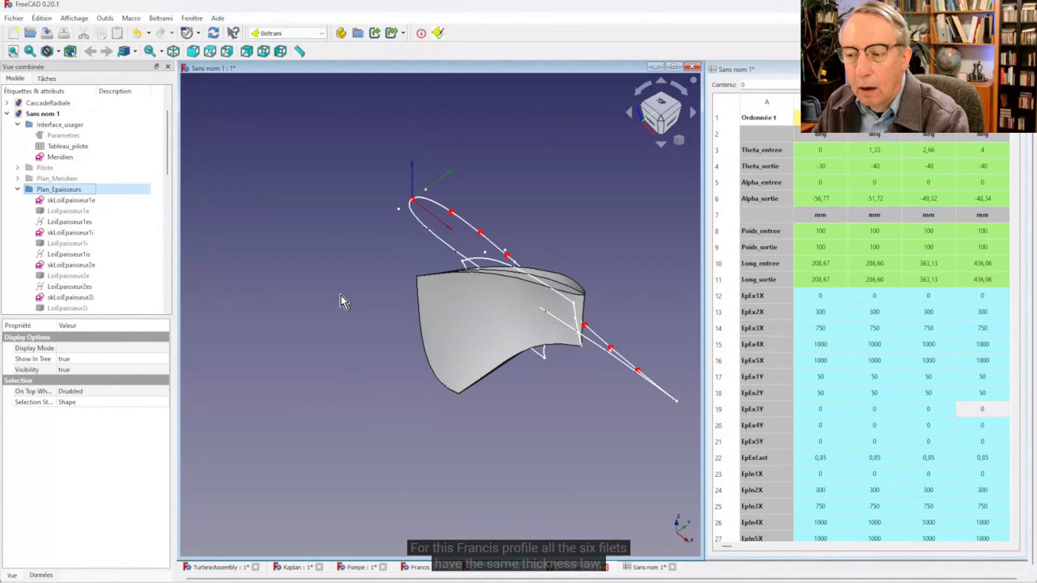
click(61, 157)
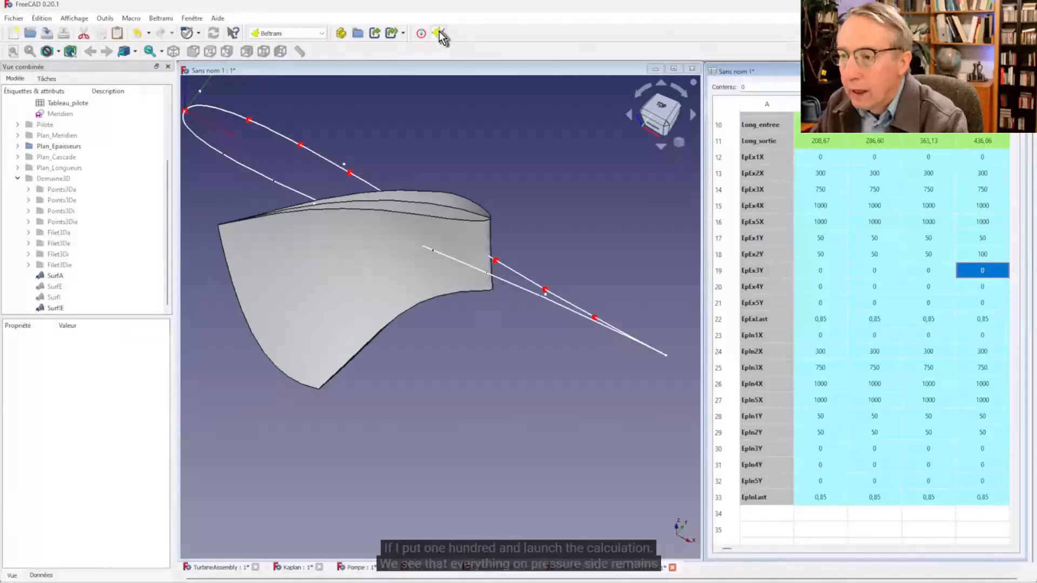
Recompute the model and orbit to inspect the thickened crown side of the blade
click(439, 34)
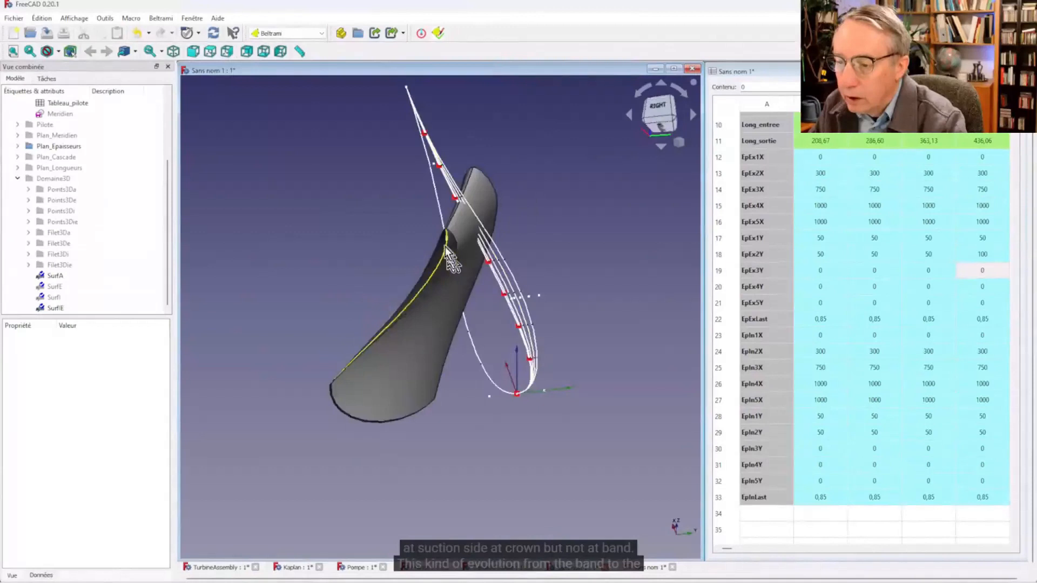
drag(449, 264, 483, 311)
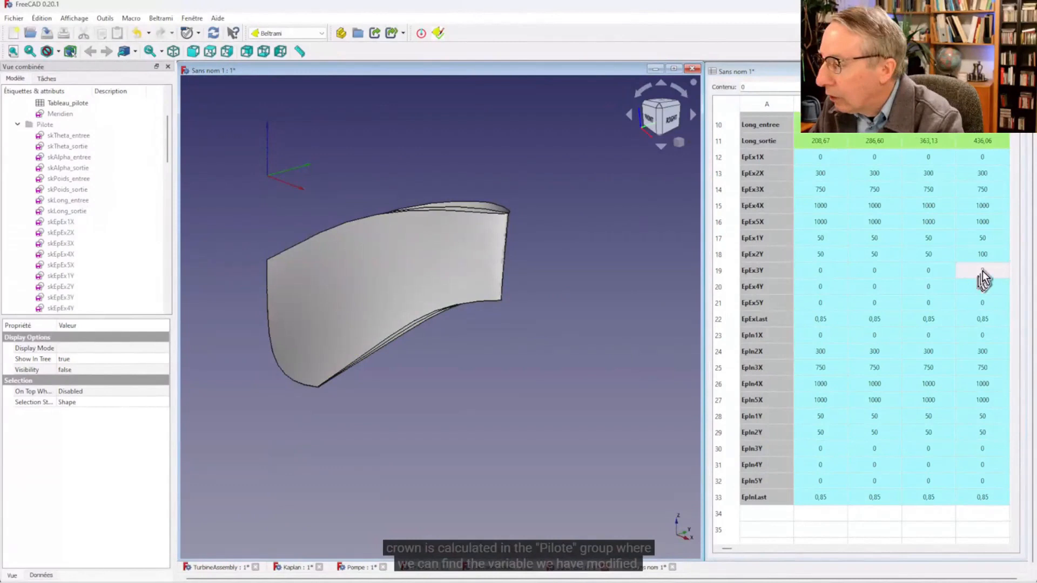
click(60, 265)
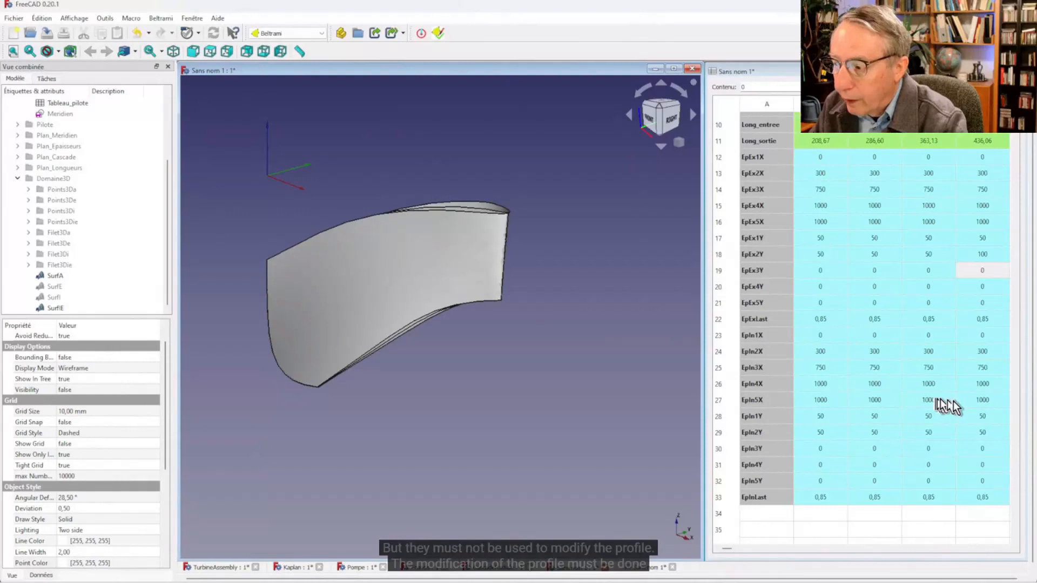
click(60, 113)
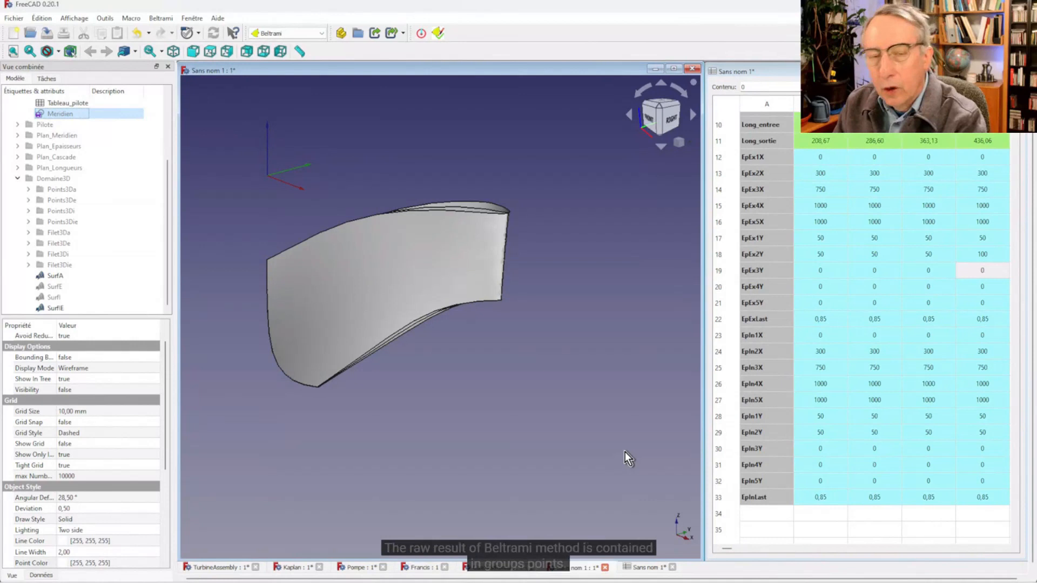
Make the Points3Da group of raw Beltrami blade points visible in place of the surface
click(61, 189)
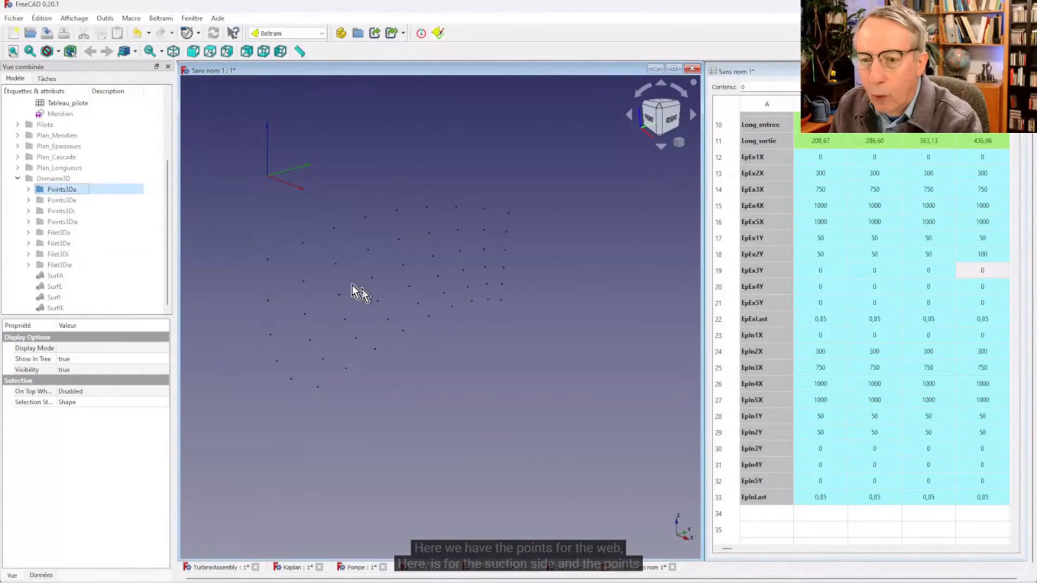
Show Points3Di, hide the earlier point groups, then show the Points3De suction-side points
click(61, 210)
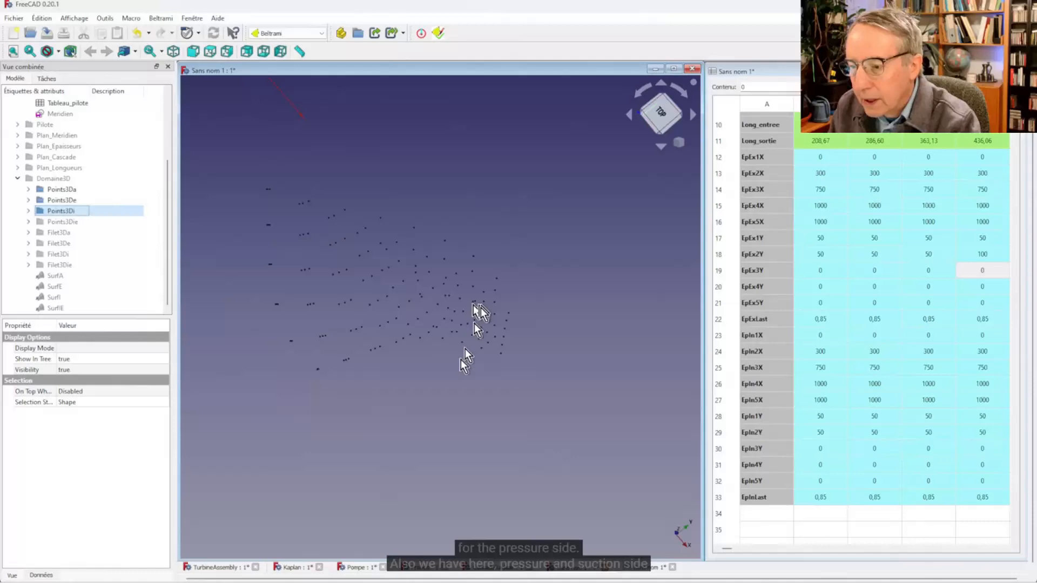
click(62, 221)
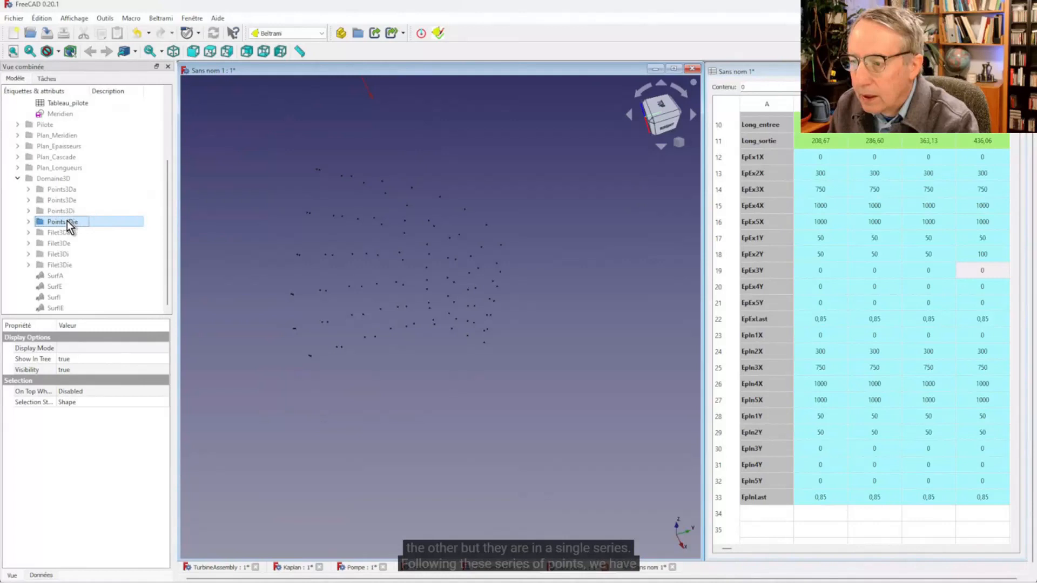
click(59, 243)
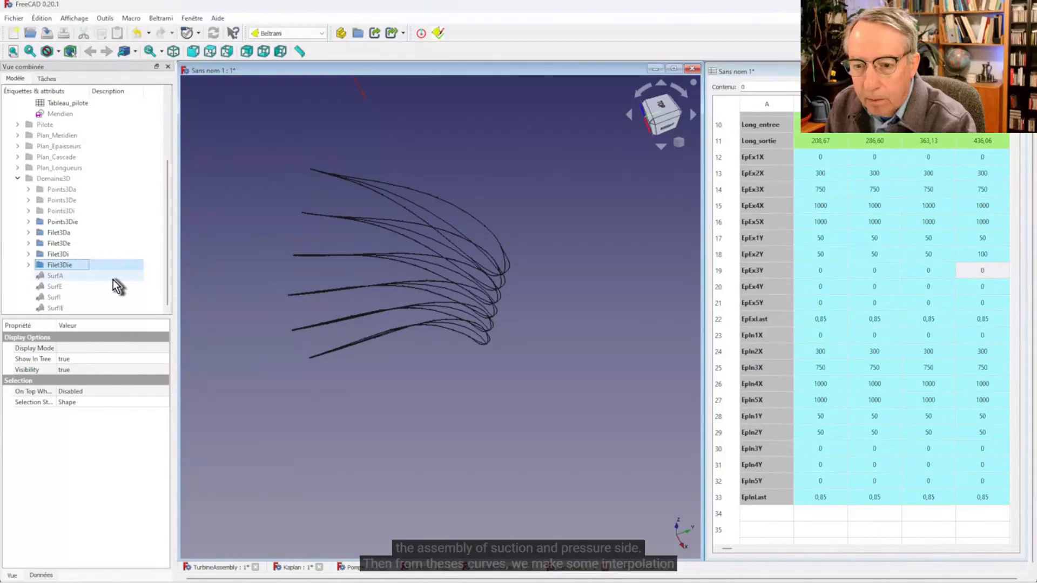
Make the Filet3D section curves through the point series visible in the tree
click(55, 276)
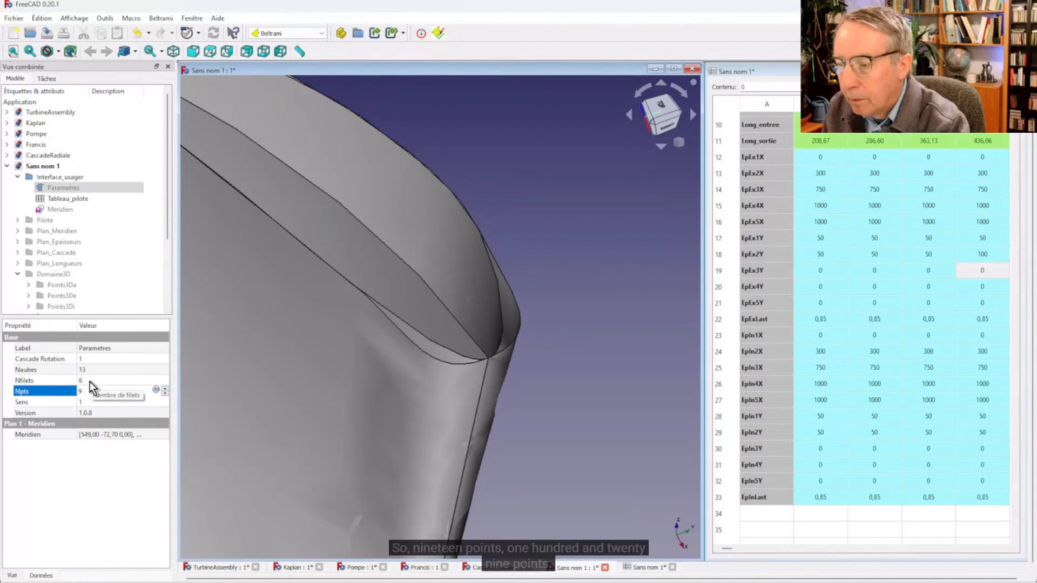
Set the blade's Npts parameter to 129 in the Parametres panel
text(129)
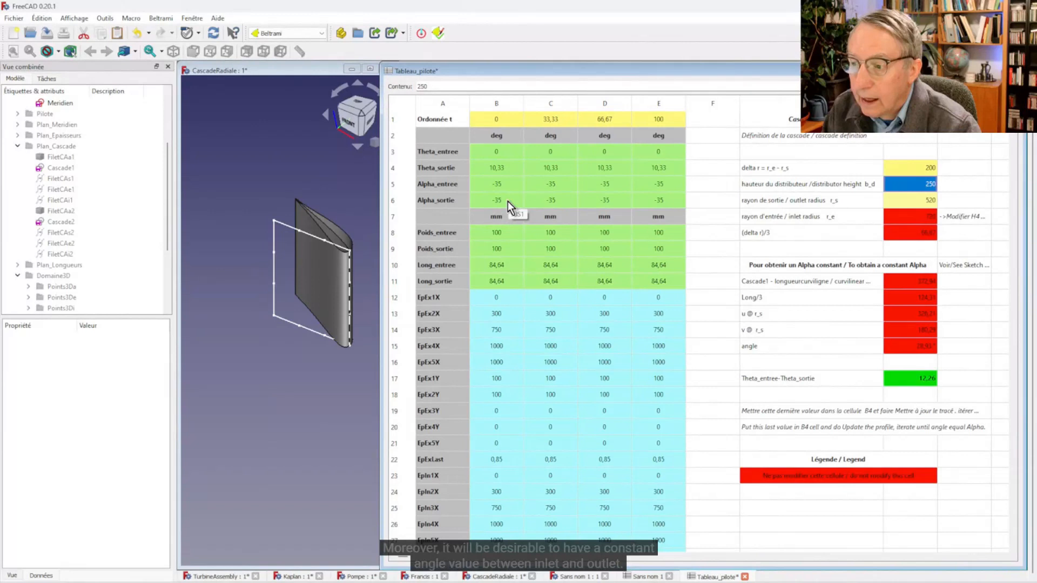
Expand Plan_Cascade and bring the Cascade1 sketch into the Sketcher for editing
click(57, 179)
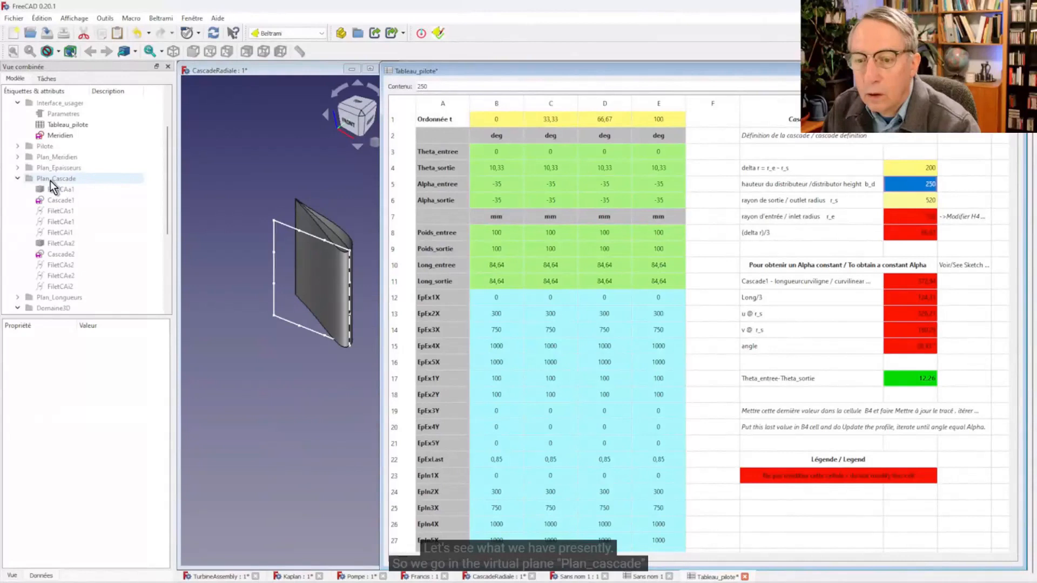
click(60, 200)
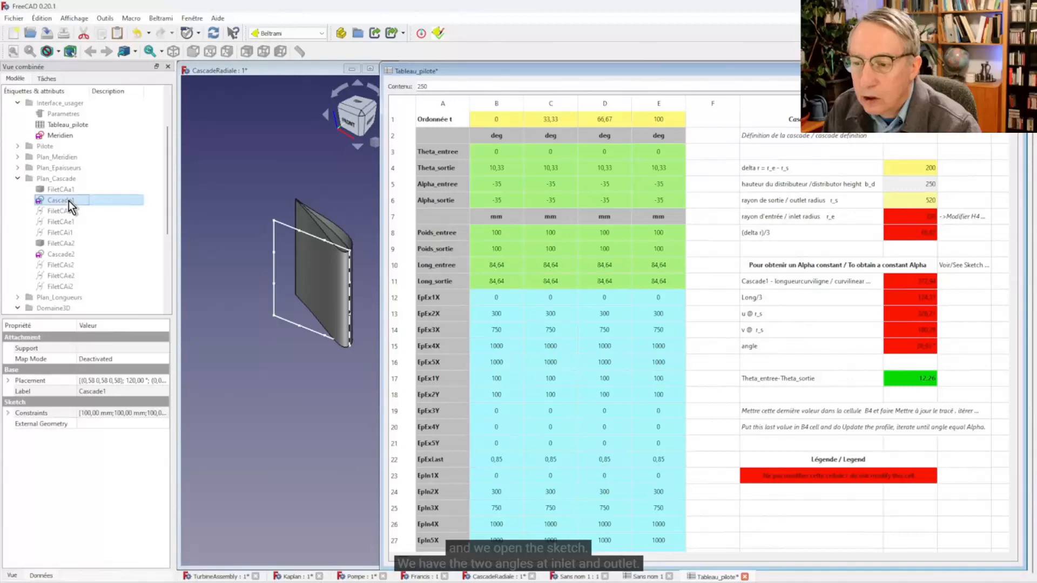
double_click(59, 200)
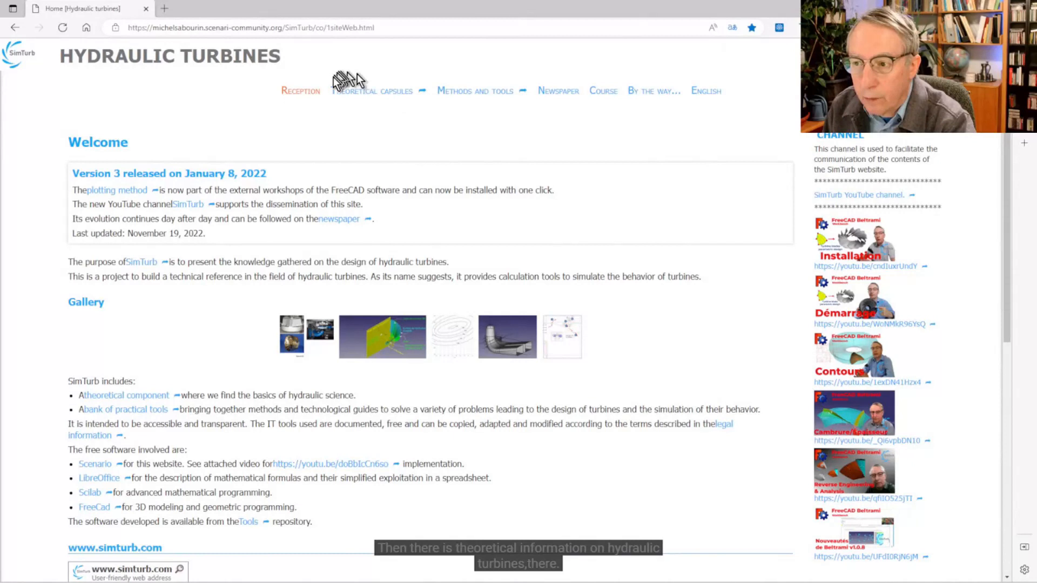
Go to the Methods and tools section from the SimTurb top menu
click(477, 91)
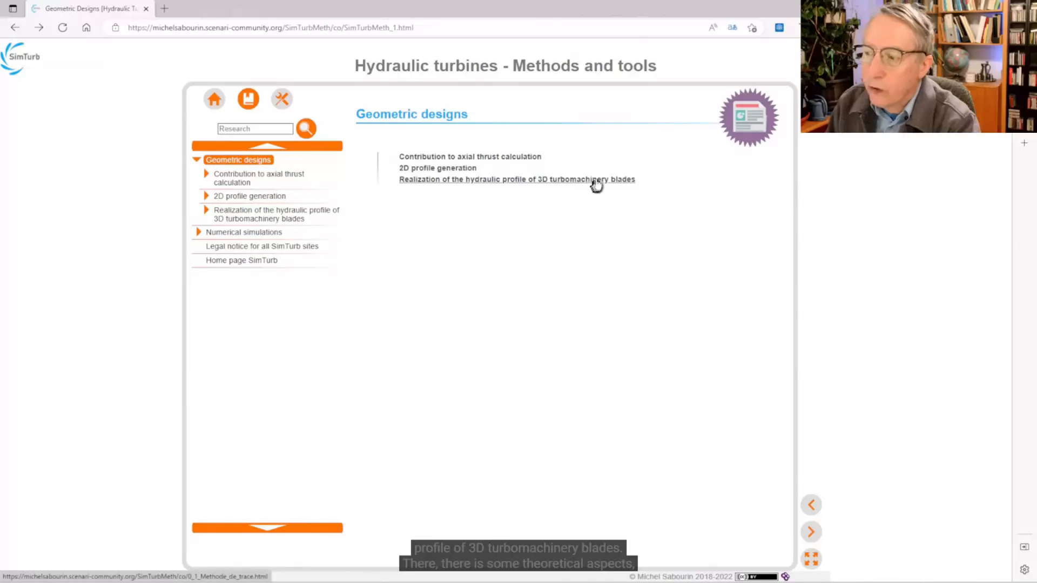
Navigate via the 3D blade profile page and User Manual to the Beltrami User Manual
click(516, 180)
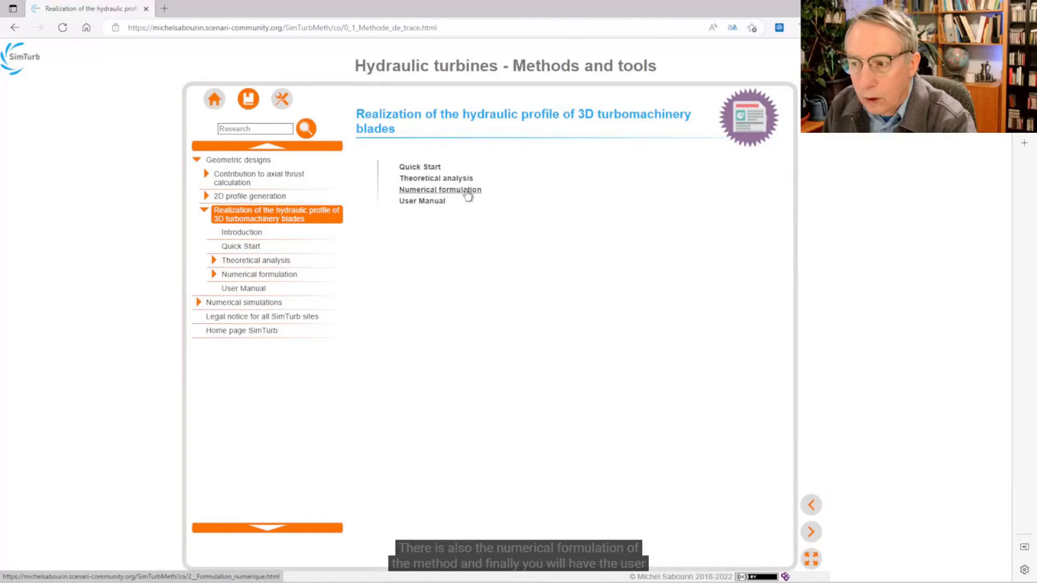
click(421, 200)
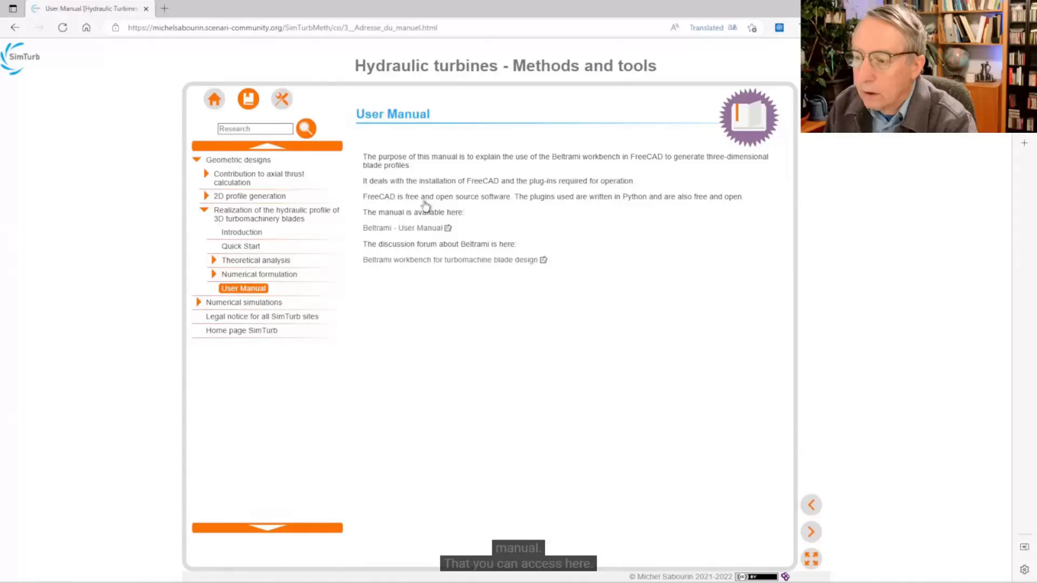
click(404, 228)
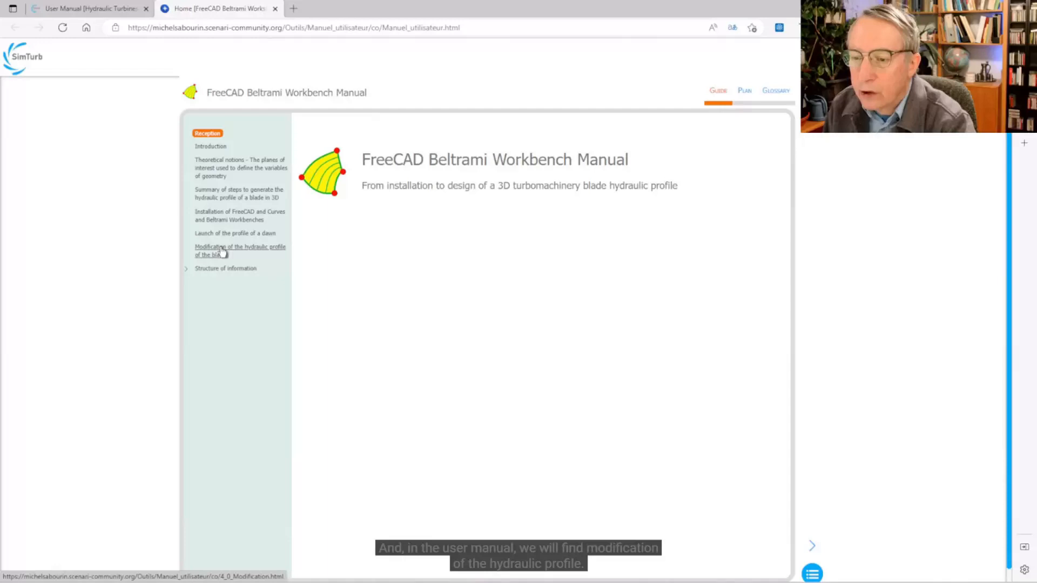
Reach the Editing and updating the hydraulic profile guide via the profile modification chapter
click(240, 250)
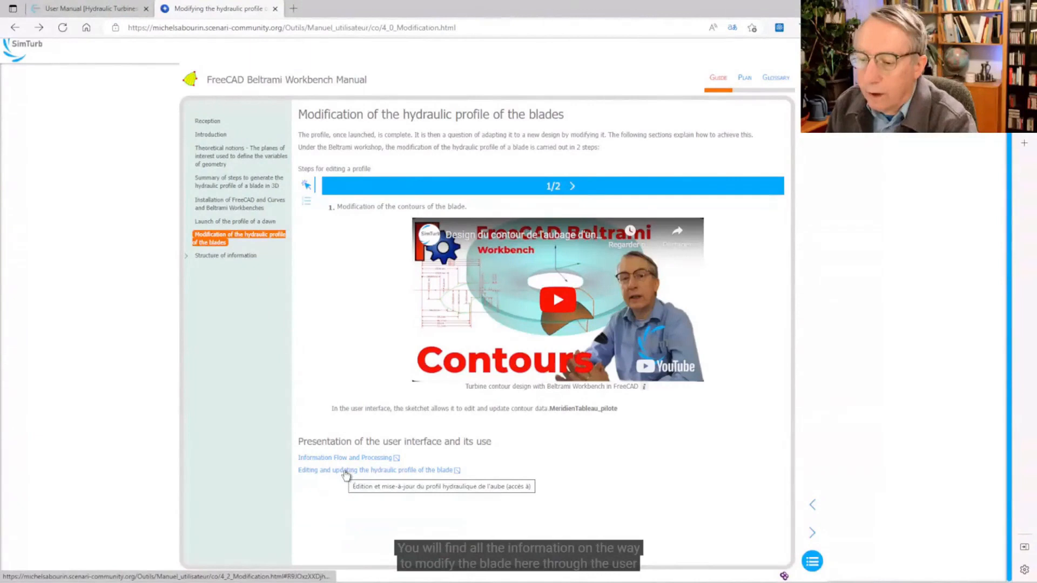
click(378, 470)
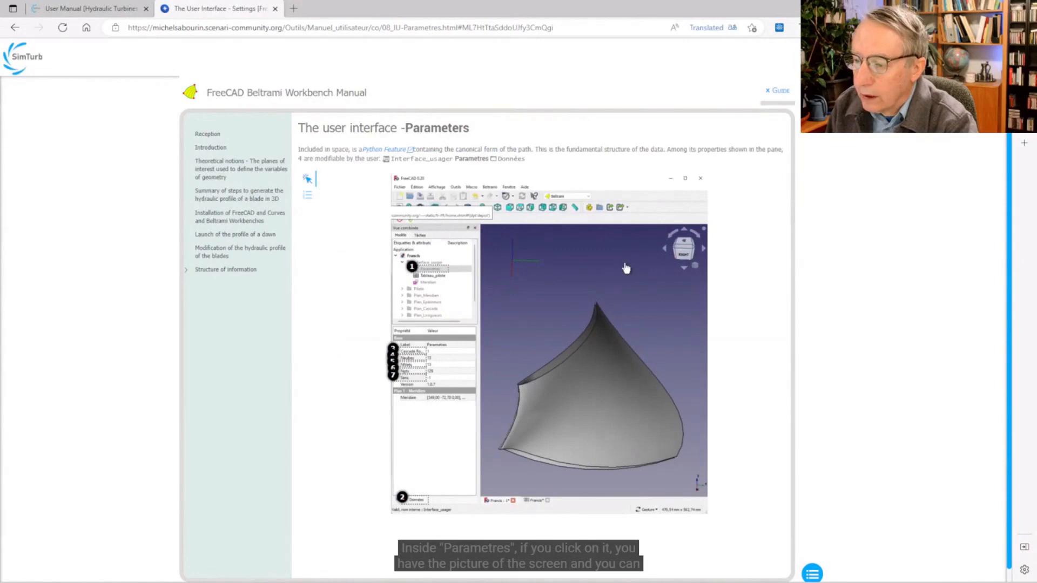
Scroll the Tableau_pilote page down to the annotated Cascade1 sketch with inlet and outlet angles
scroll(down, 3)
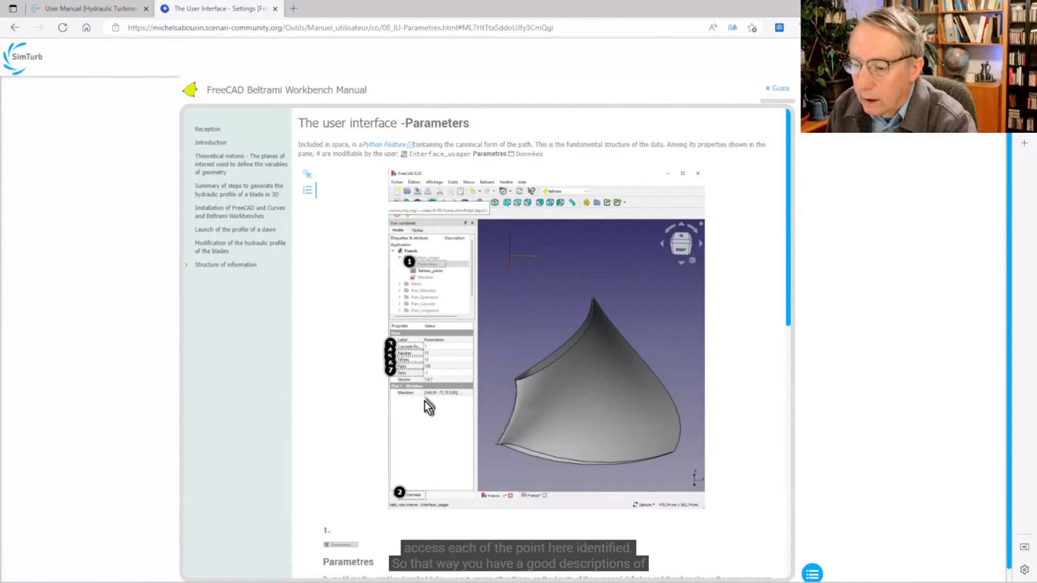
scroll(down, 3)
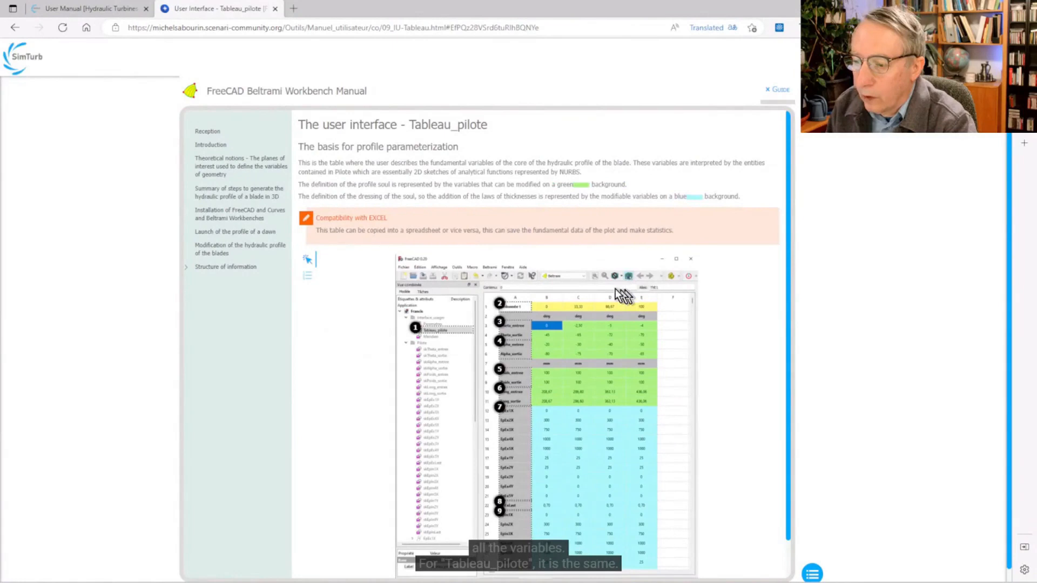
scroll(down, 3)
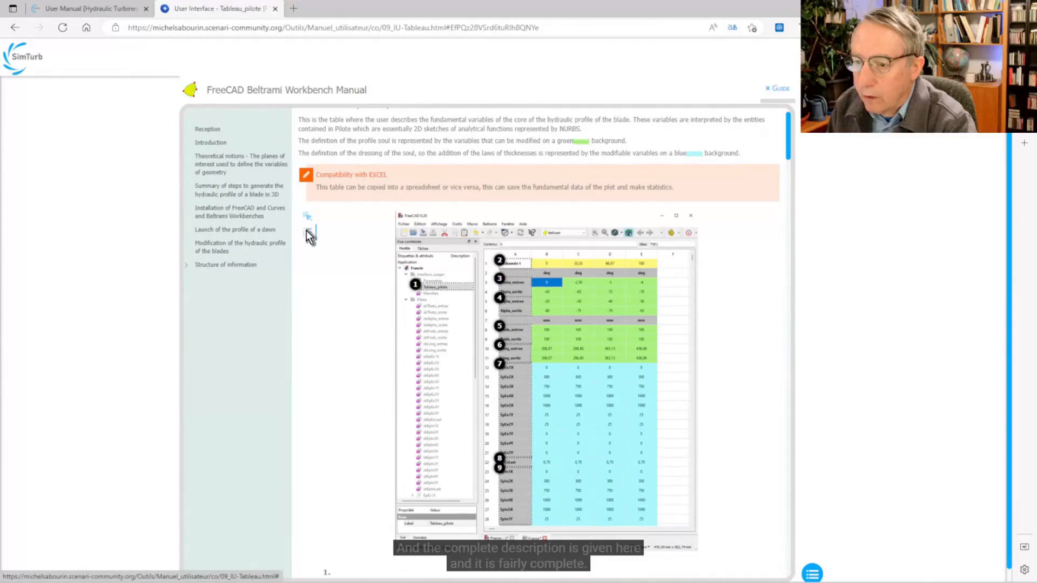
scroll(down, 3)
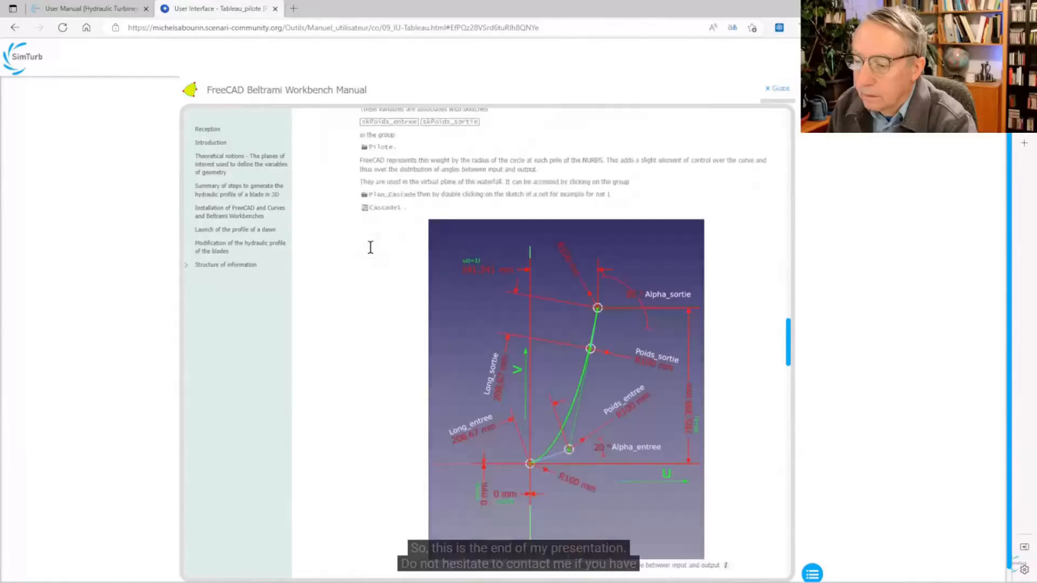